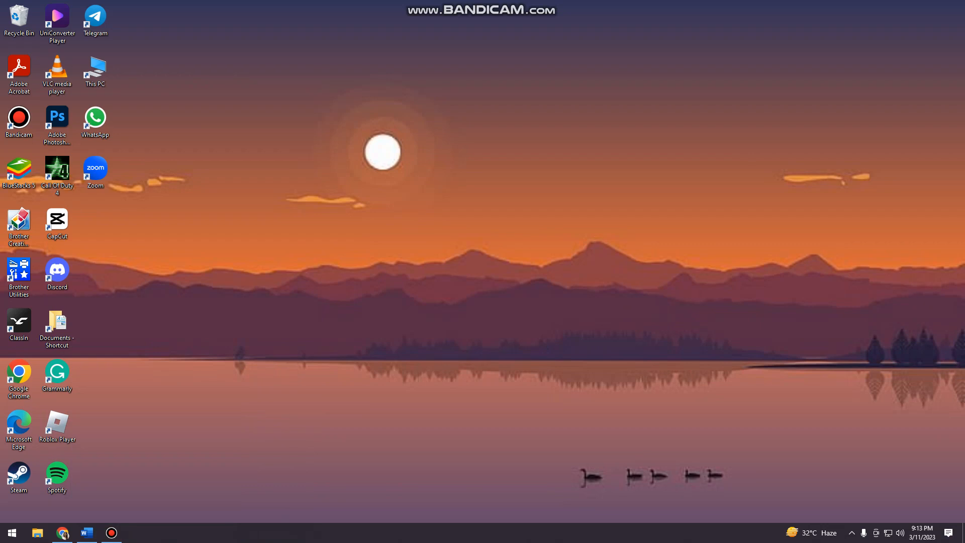
Launch Discord from its desktop shortcut and open User Settings to My Account
click(56, 271)
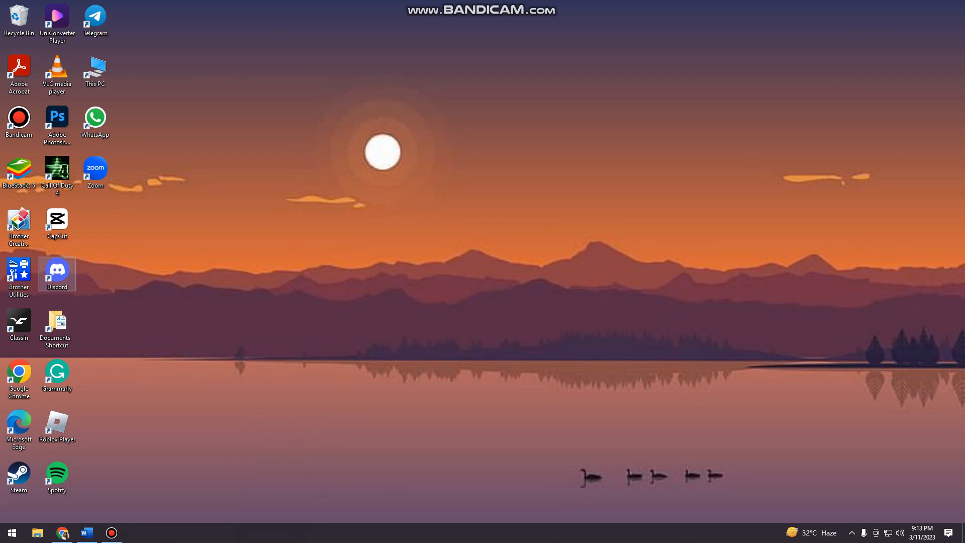
double_click(57, 272)
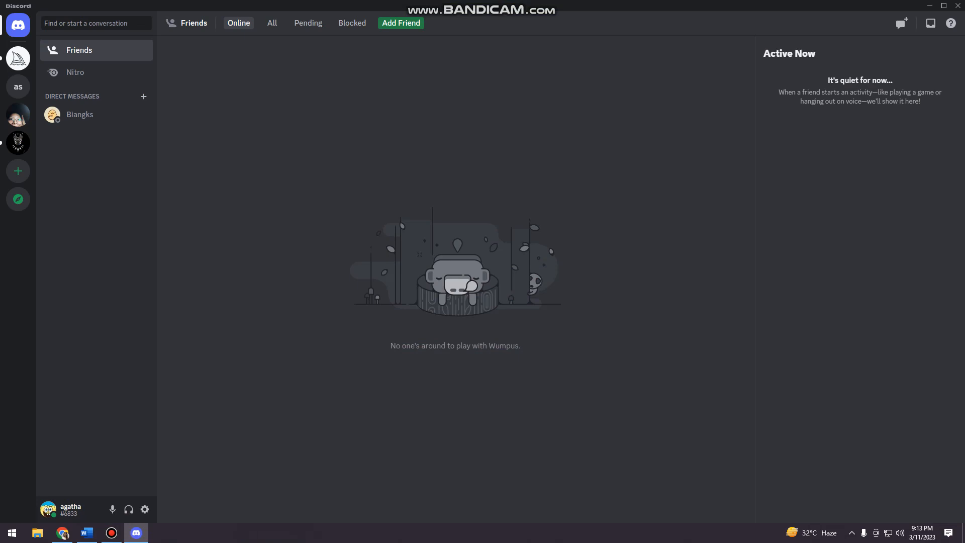
mouse_move(145, 509)
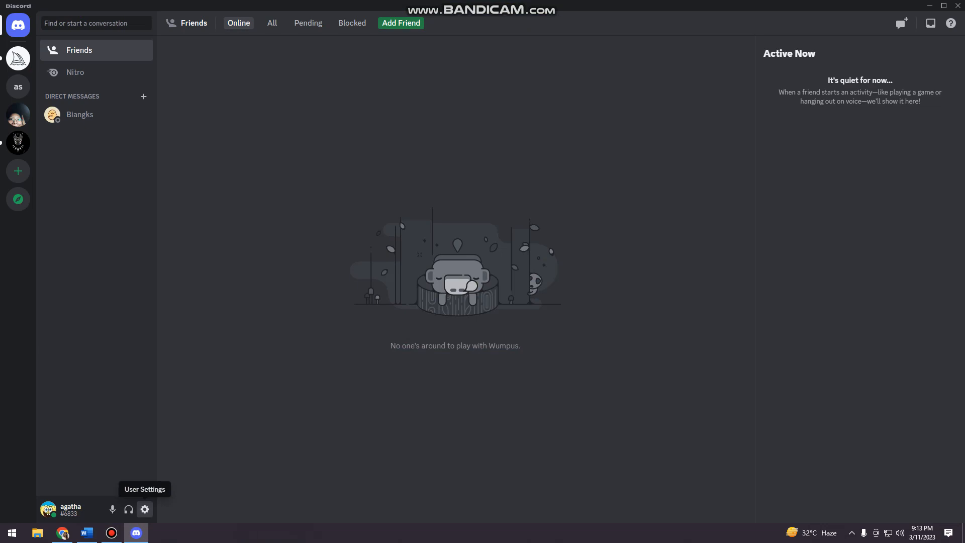
click(145, 509)
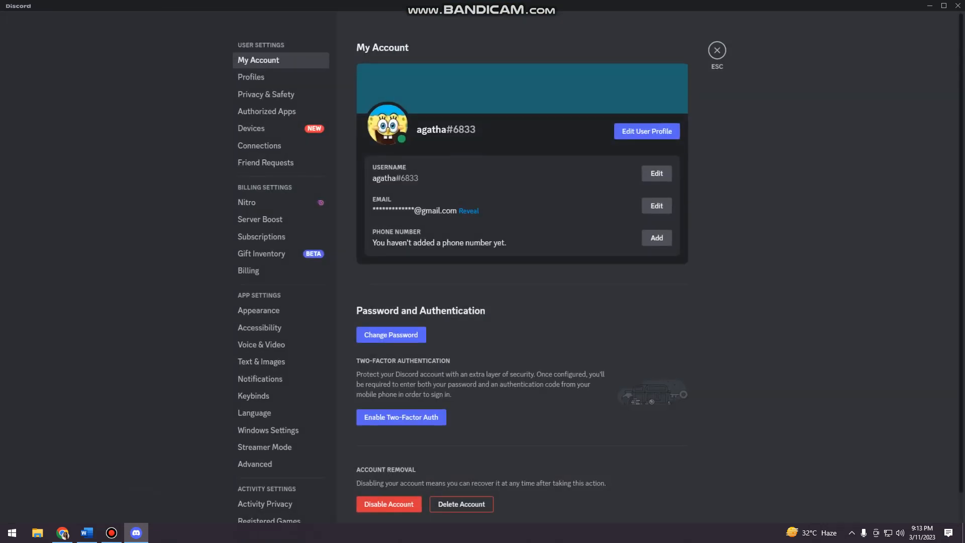
mouse_move(266, 111)
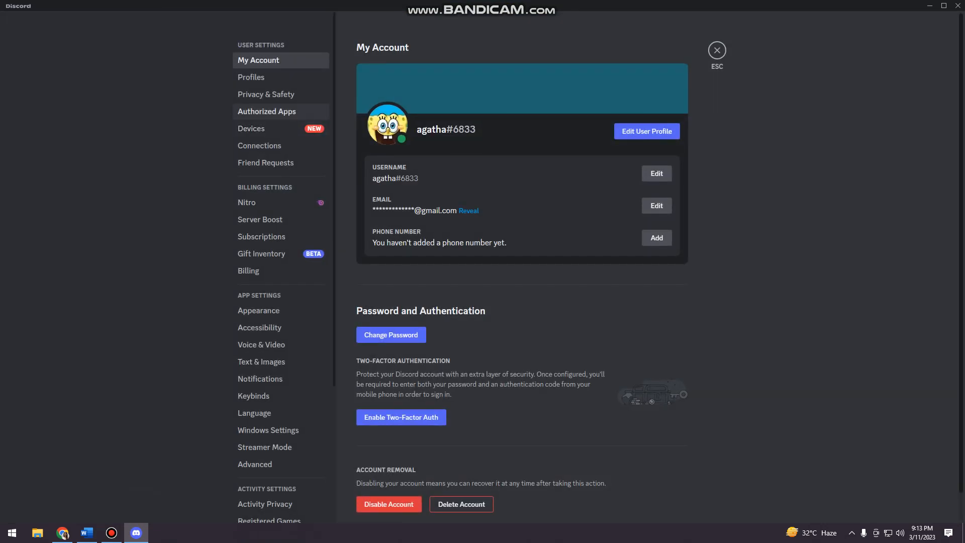
Open Privacy & Safety, toggle server-member direct messages off, answer the popup, then re-enable them
click(265, 94)
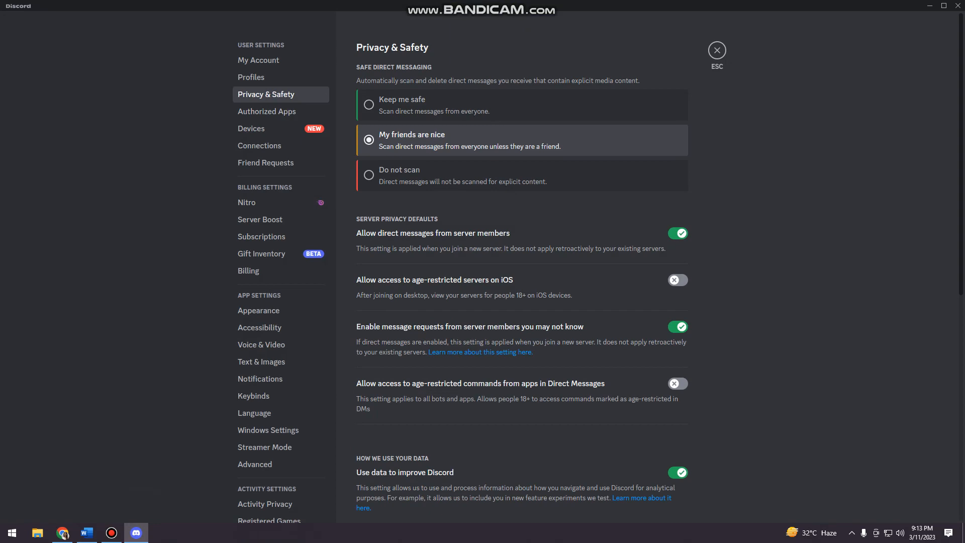
click(677, 232)
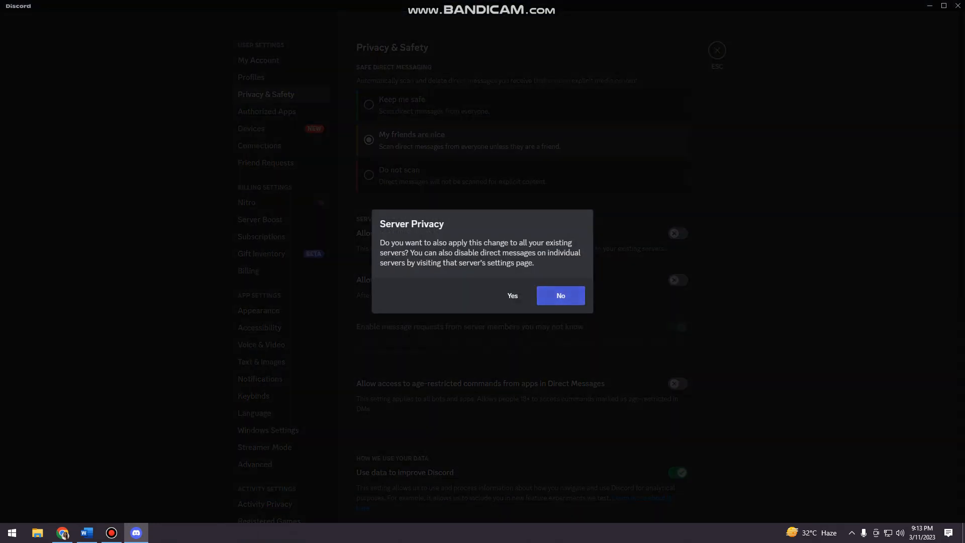
click(559, 296)
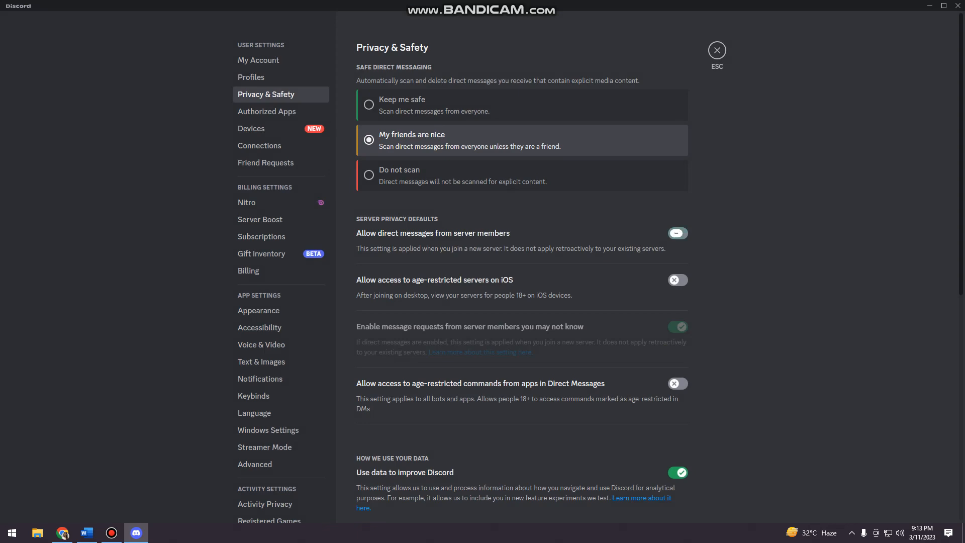
click(677, 232)
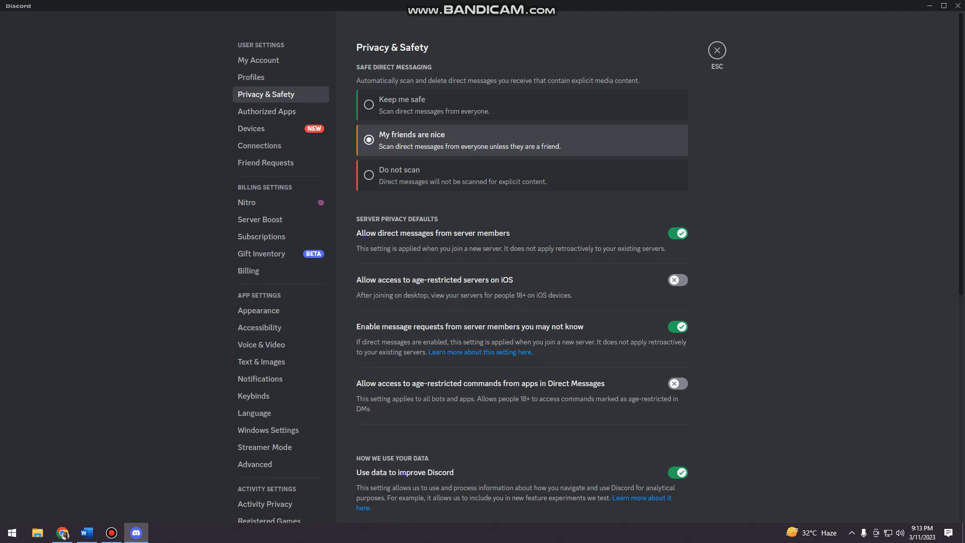
Disable direct messages from server members, answer the popup, and select Keep me safe
click(677, 232)
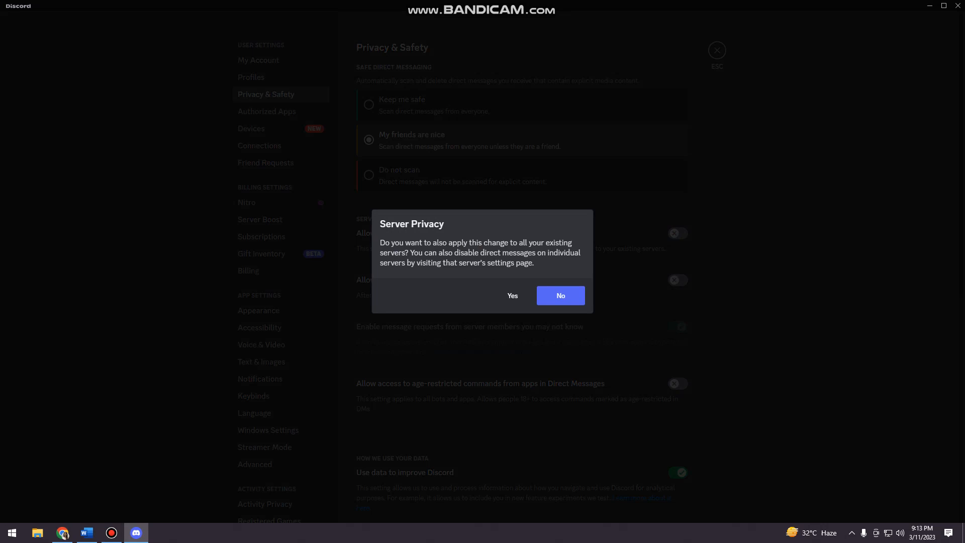
click(559, 296)
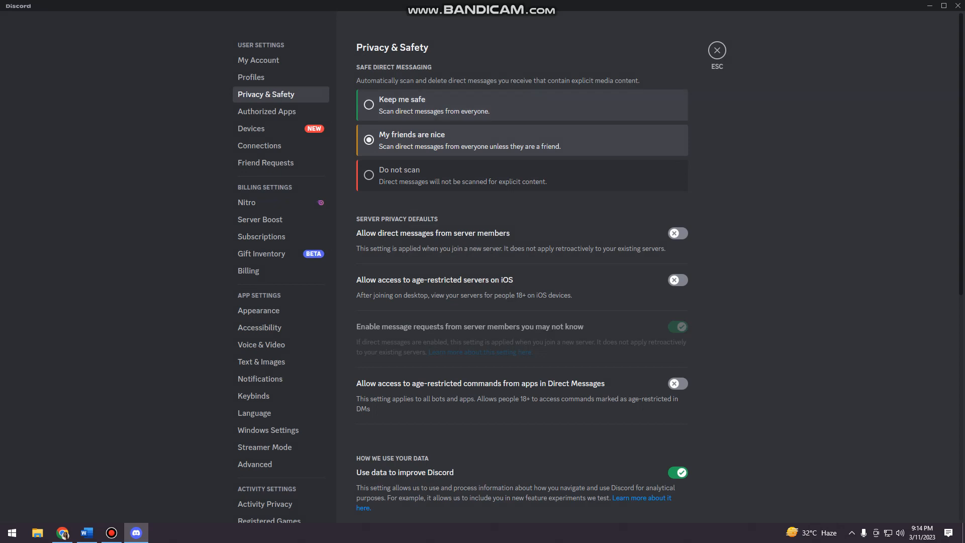
click(368, 105)
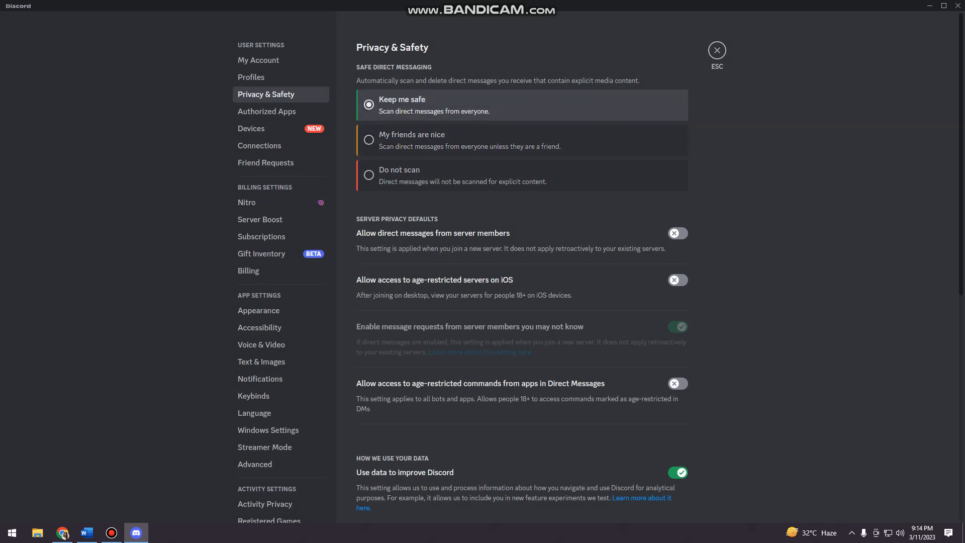